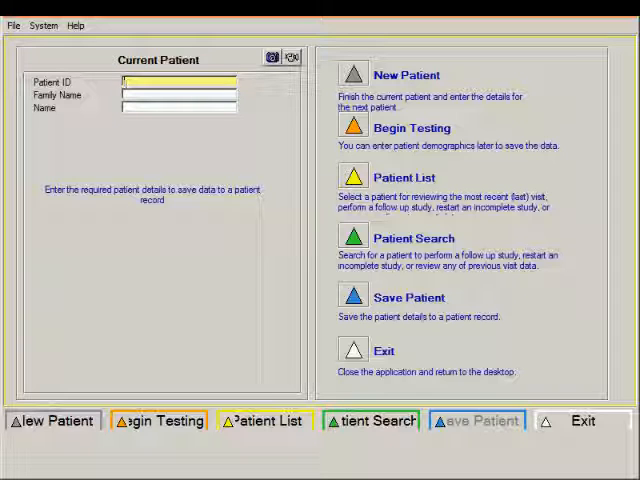
Enter patient ID 1234 and move to the Family Name field
text(123456)
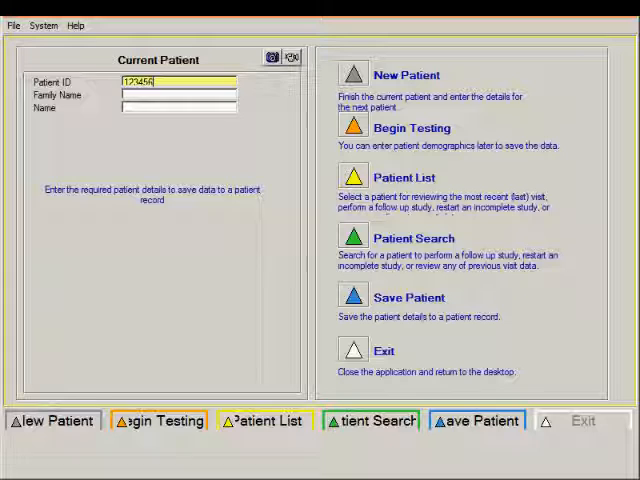
click(178, 94)
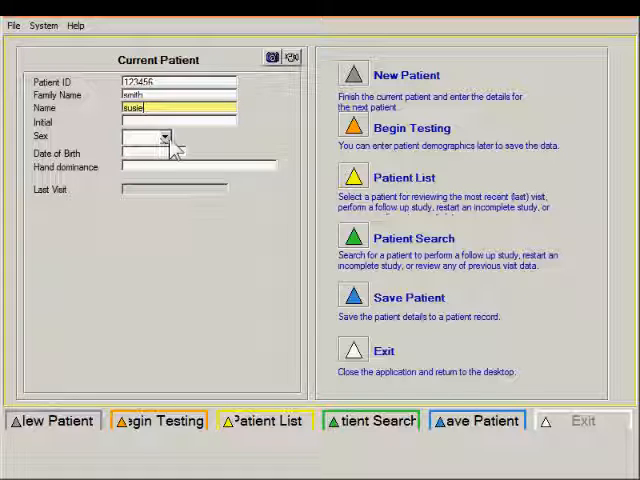
Set sex to Female, enter the date of birth and choose left hand dominance
click(164, 136)
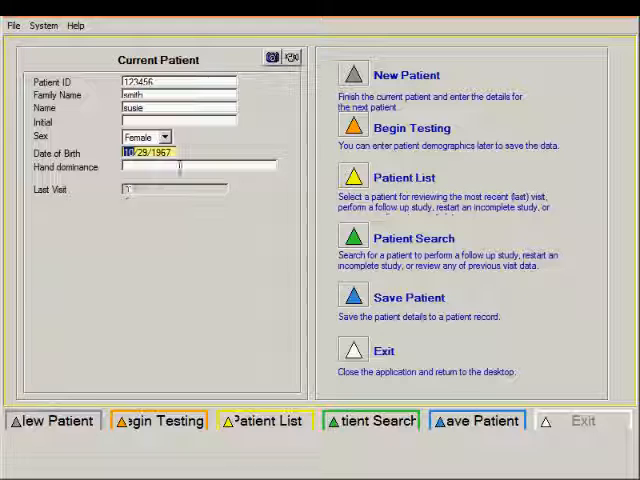
right_click(178, 168)
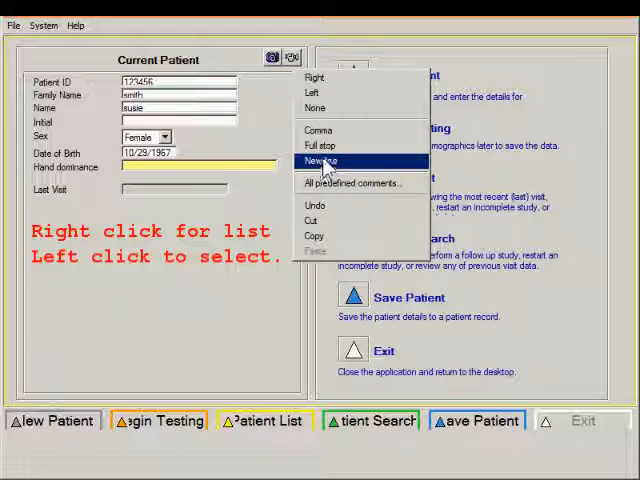
mouse_move(316, 92)
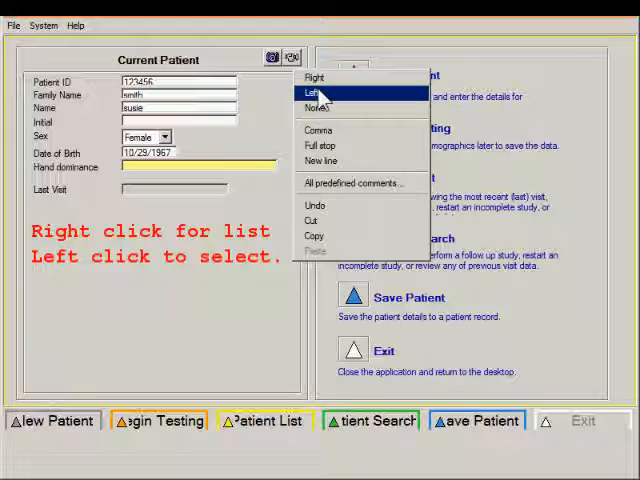
mouse_move(330, 108)
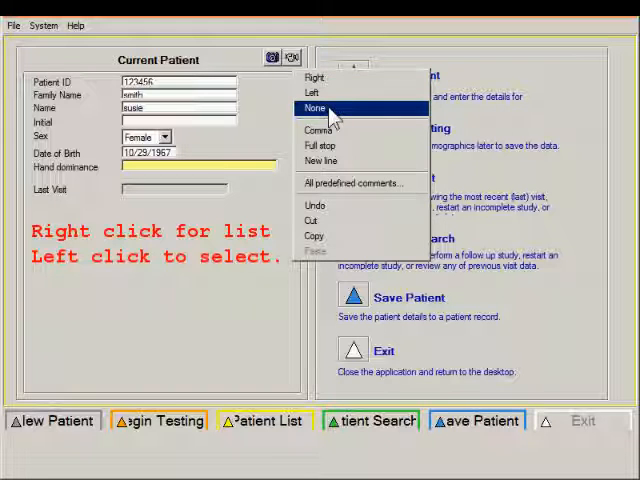
click(312, 92)
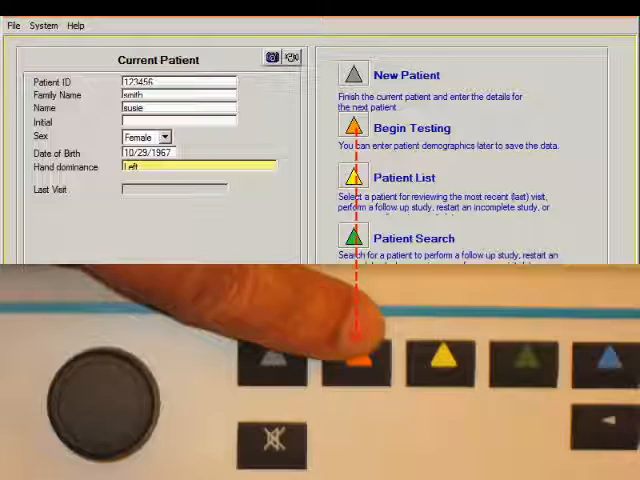
Begin testing to bring up the Visit Information form for the patient
click(356, 356)
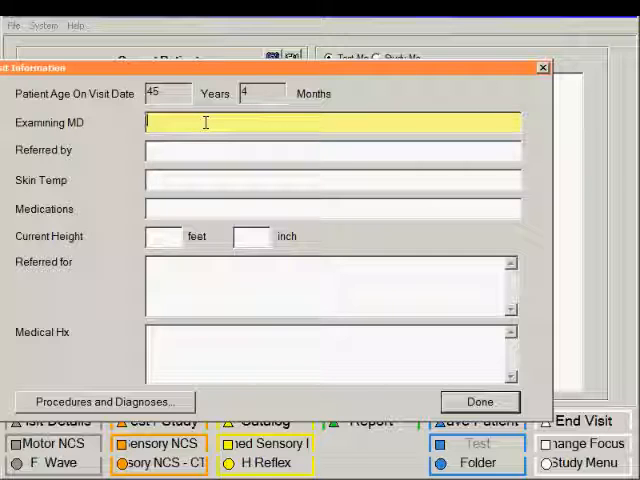
right_click(330, 122)
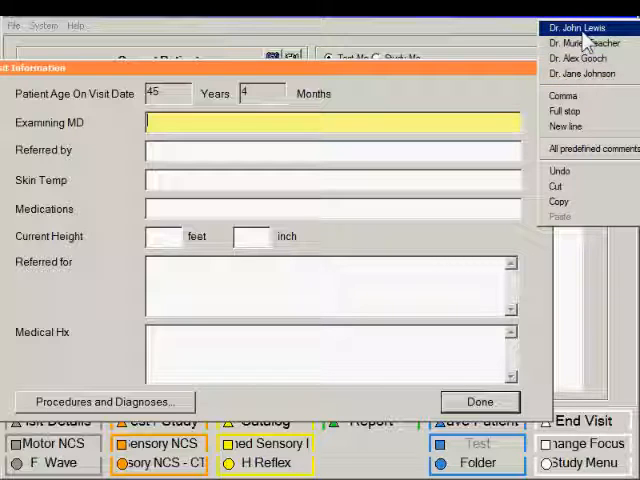
click(580, 28)
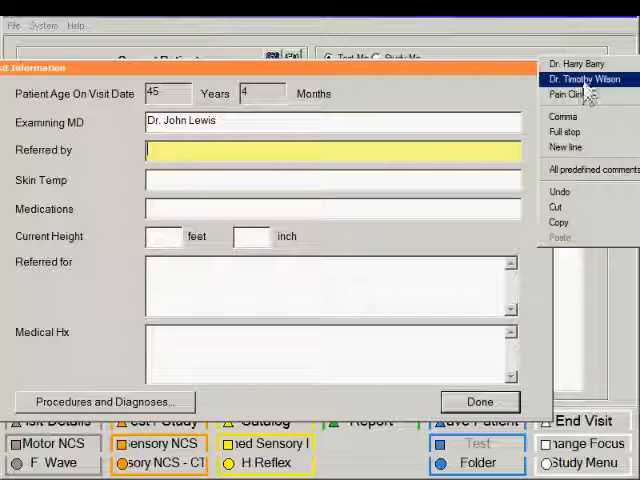
click(584, 78)
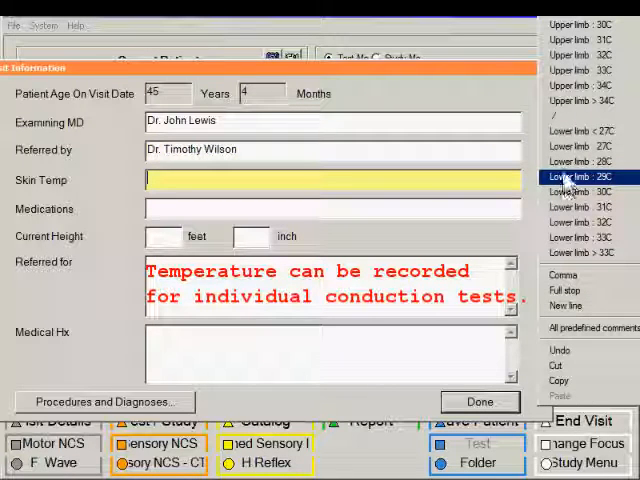
click(578, 22)
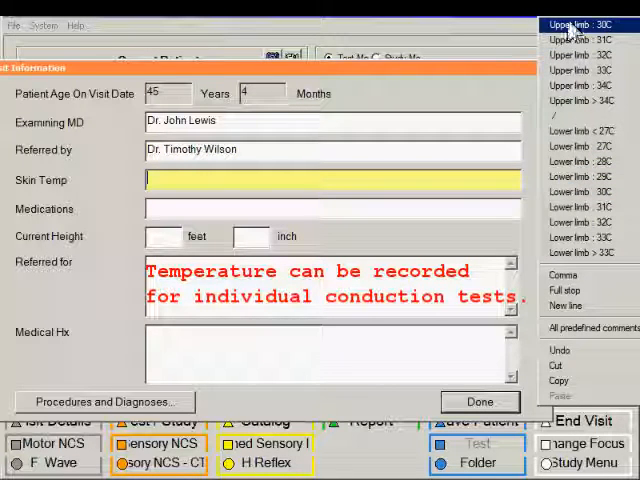
click(576, 164)
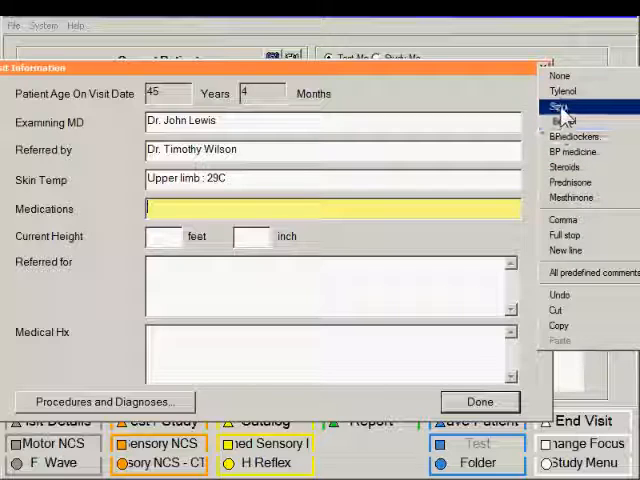
mouse_move(564, 136)
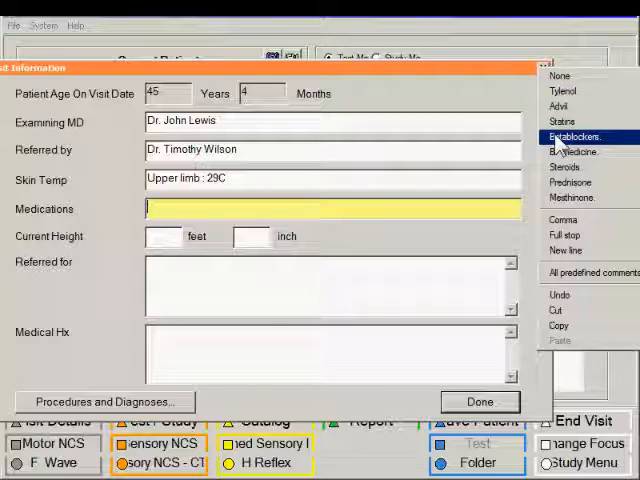
click(572, 136)
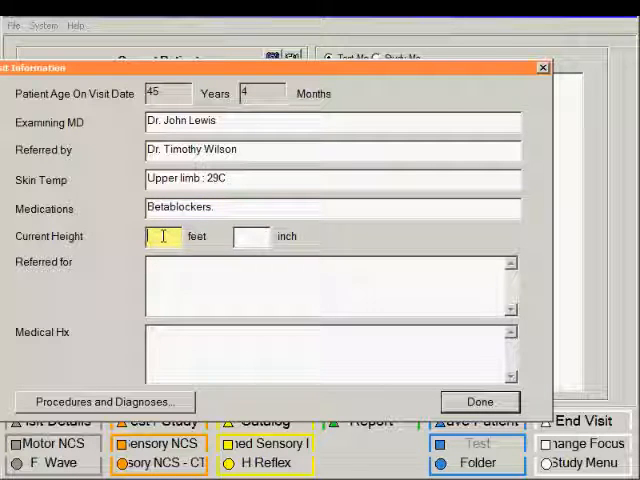
Enter the patient's height as 5 feet 10 inches
text(5)
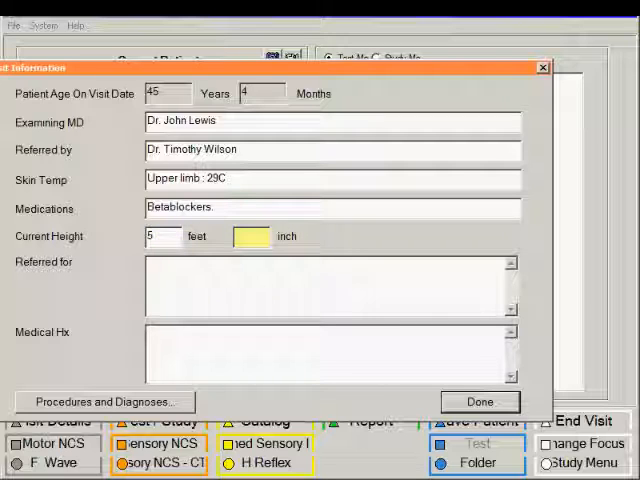
text(1)
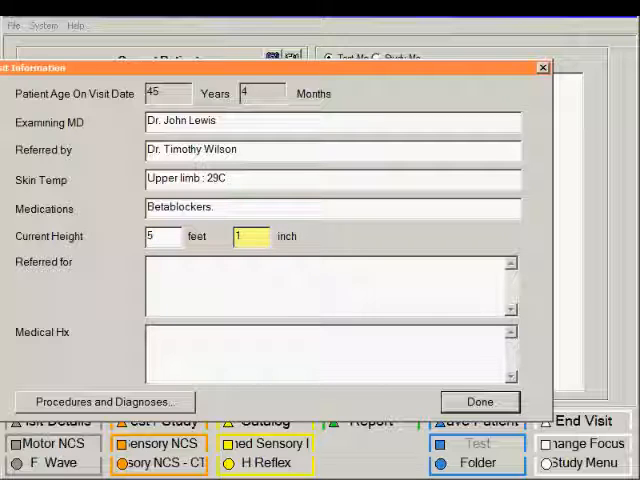
text(0)
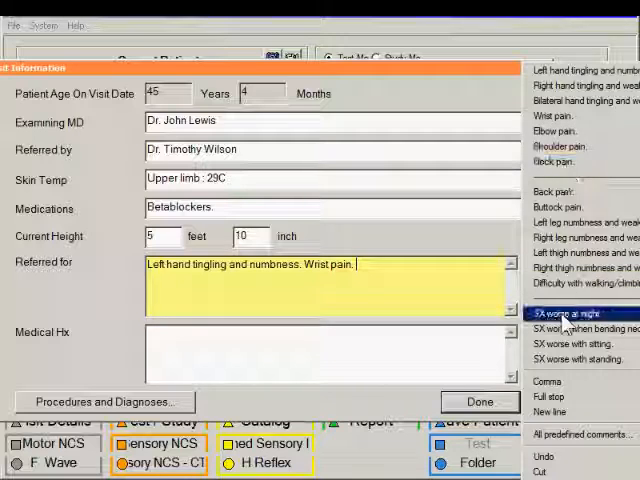
Add 'SX worse when bending neck' to the referral reasons
click(584, 328)
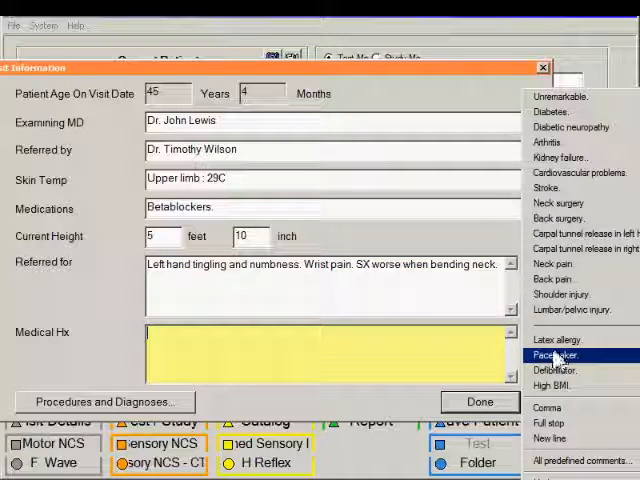
Add Diabetic neuropathy, Cardiovascular problems, Stroke, Neck pain and High BMI to medical history, then finish with Done
click(560, 96)
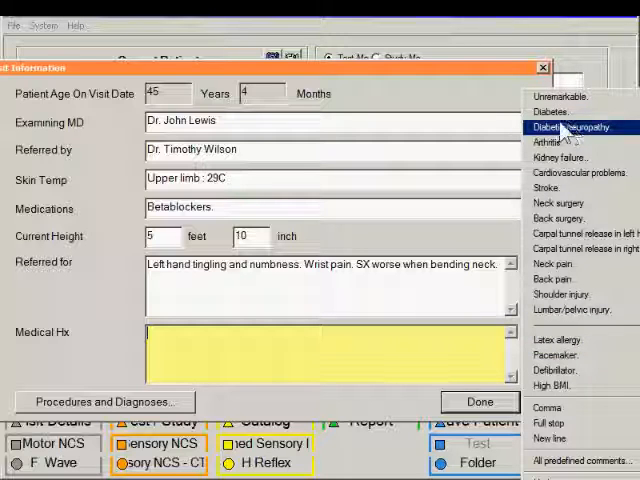
click(572, 128)
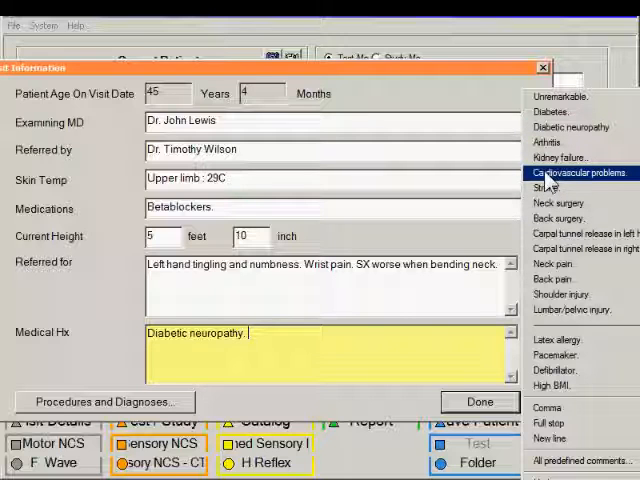
click(578, 172)
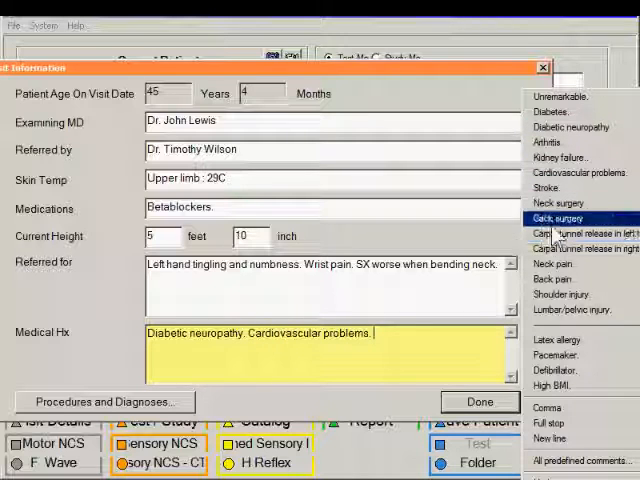
click(552, 188)
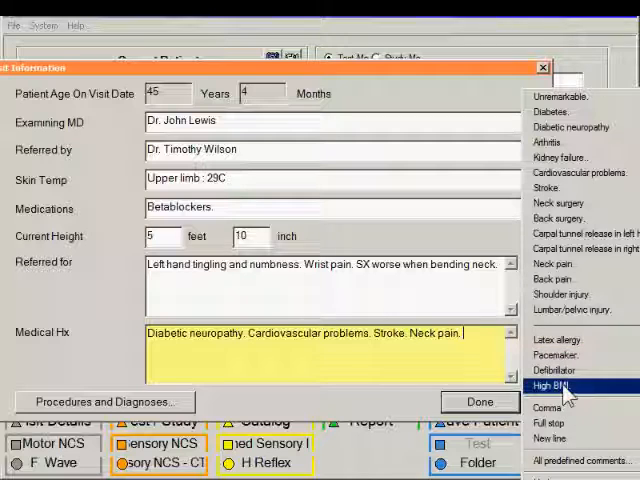
click(556, 390)
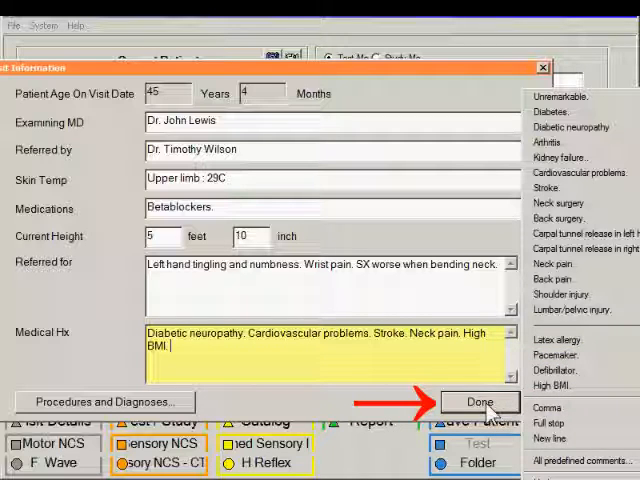
click(480, 400)
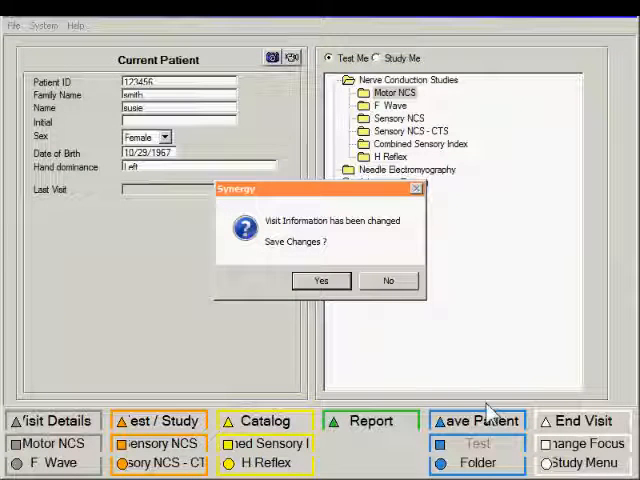